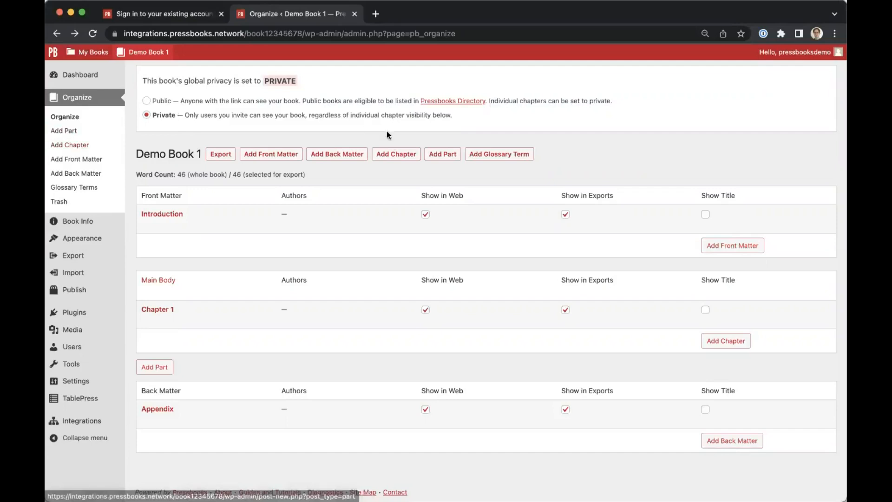
# Start a new chapter in Demo Book 1 titled 'Chapter 2'.
pyautogui.click(396, 153)
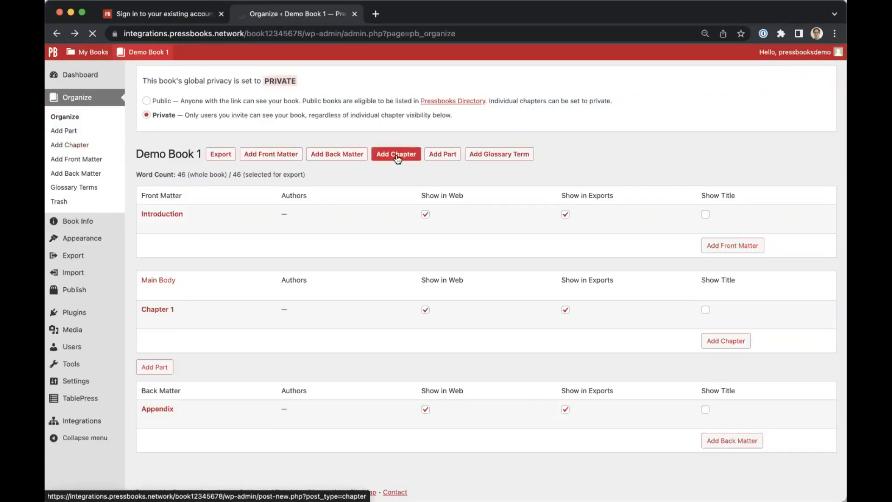
pyautogui.click(396, 153)
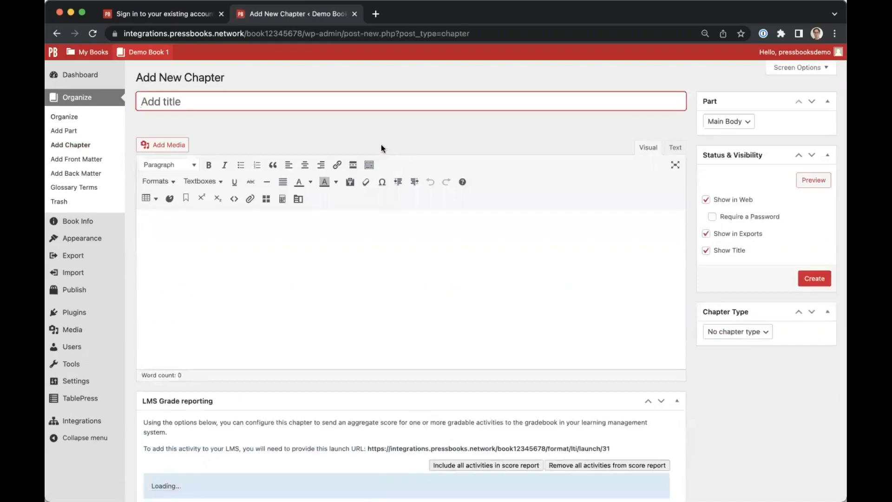
pyautogui.write('Chapter 2')
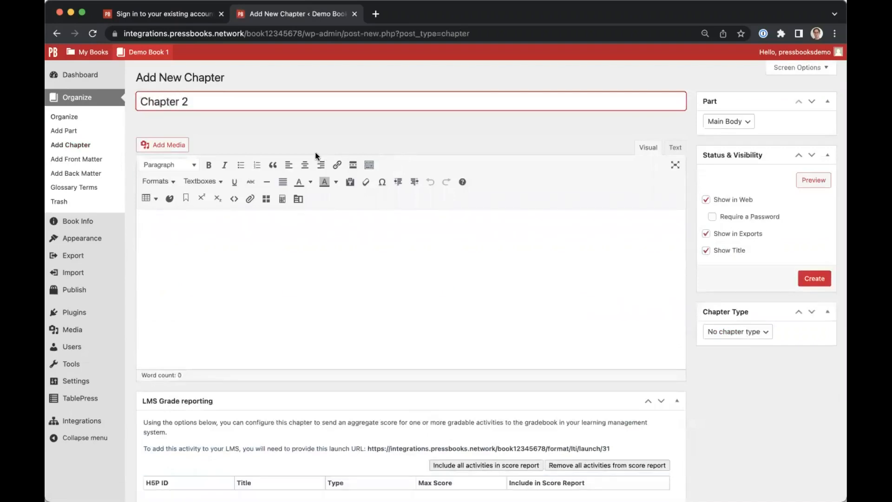
pyautogui.moveTo(297, 233)
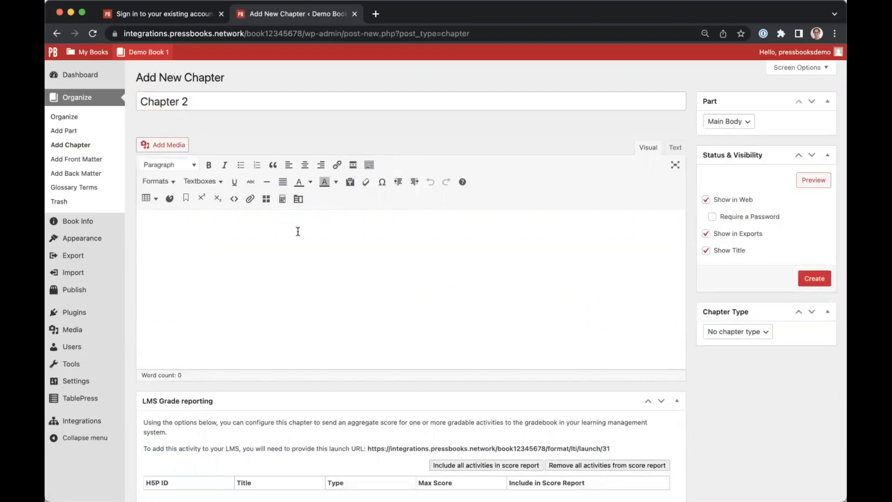
# Add a Key Takeaways box, a 'Text here' paragraph and a 'Welcome' heading to the body.
pyautogui.click(201, 182)
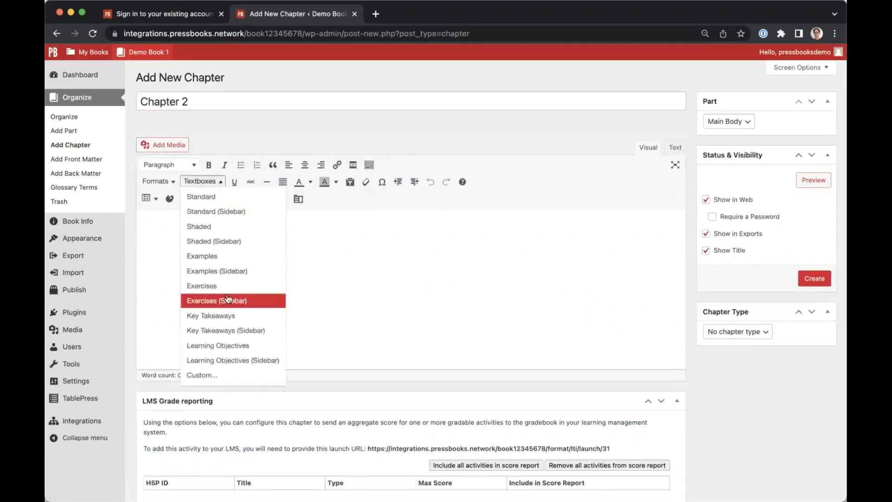
pyautogui.click(211, 315)
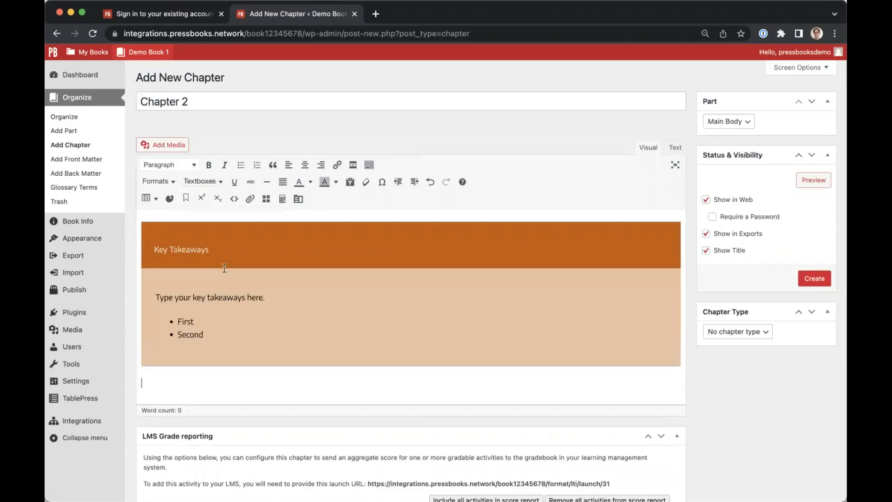
pyautogui.write('T')
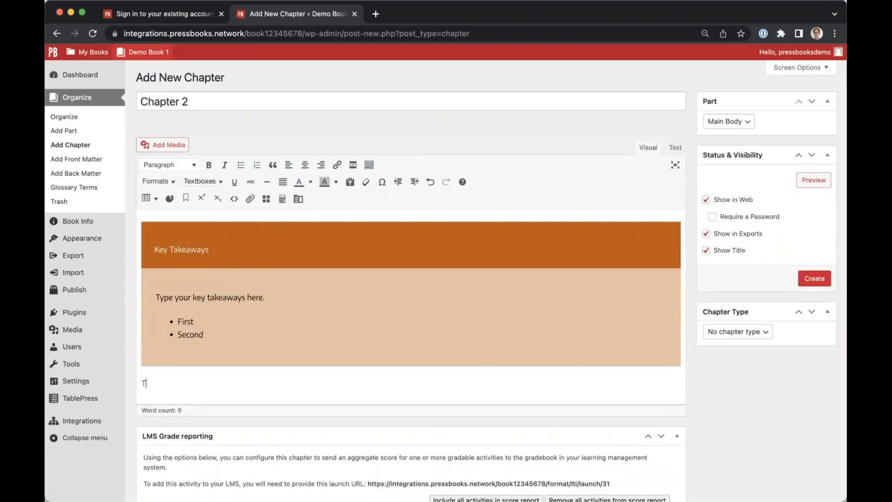
pyautogui.write('Text here')
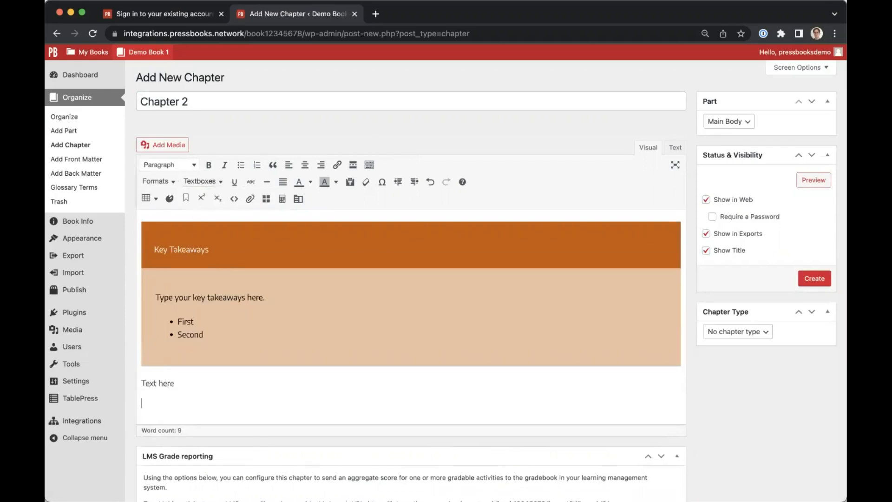
pyautogui.click(168, 164)
pyautogui.write('Welcome')
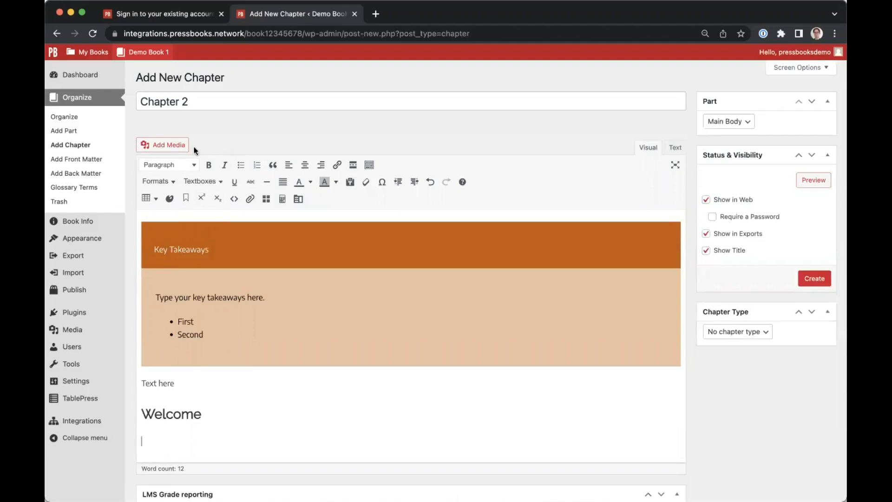
# Insert the bluesky photo from the Media Library with alt text below the Welcome heading.
pyautogui.click(161, 145)
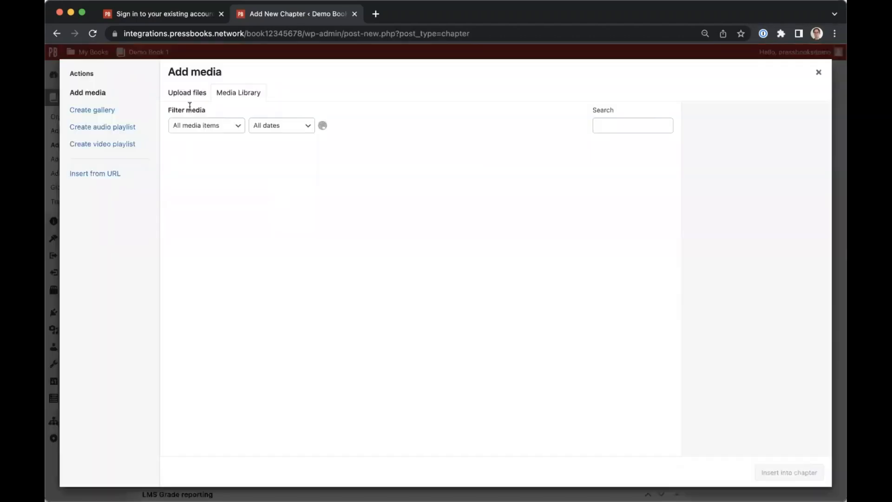
pyautogui.click(187, 92)
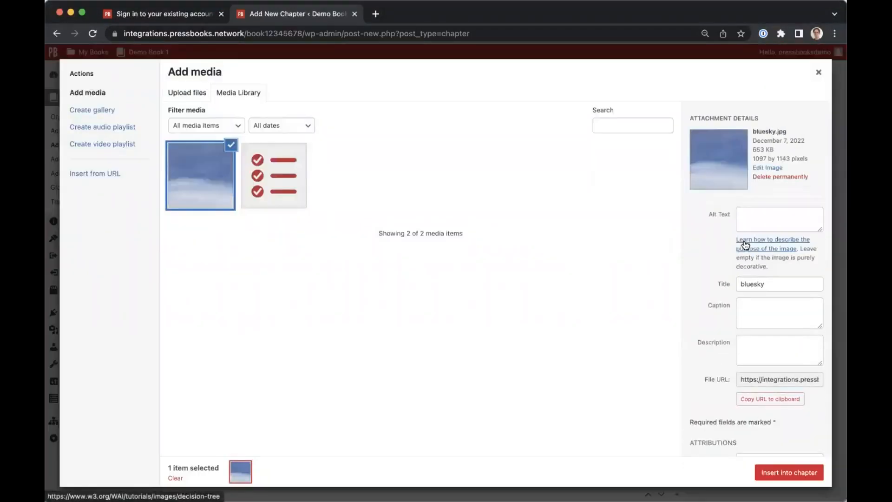
pyautogui.write('A photo of blue sky for demo purpos')
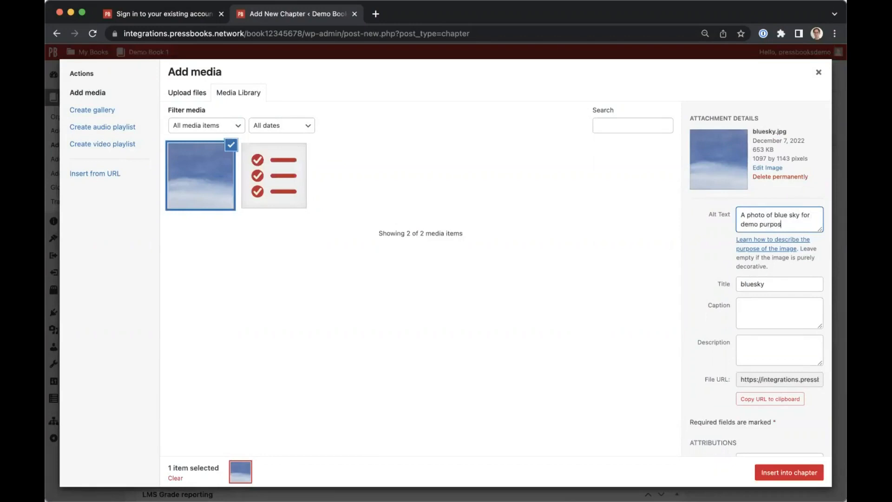
pyautogui.click(789, 472)
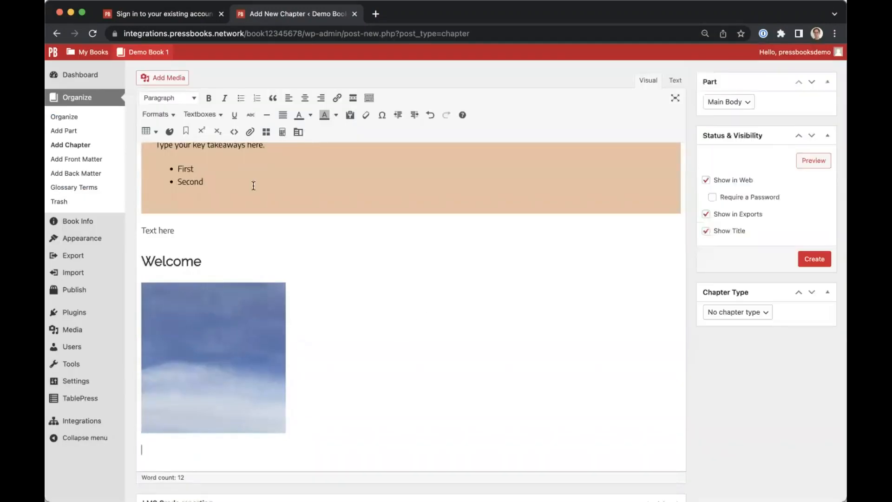
# Add a line reading 'text' followed by a footnote containing 'here'.
pyautogui.write('text')
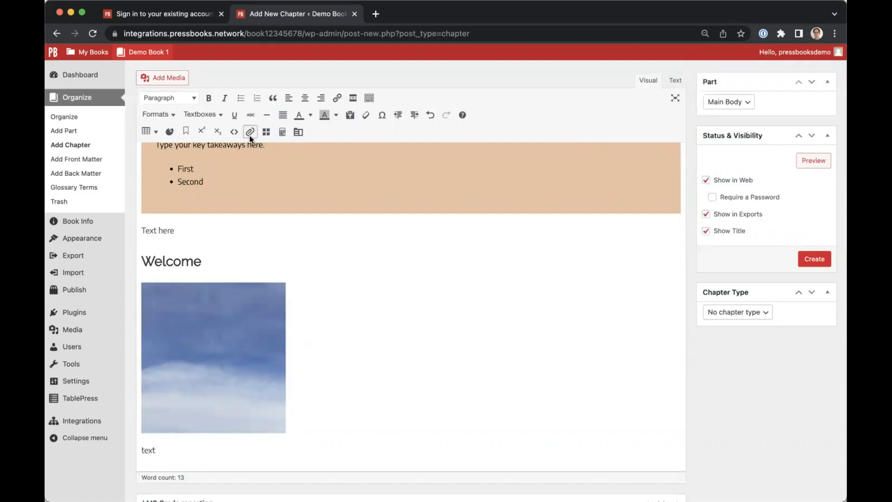
pyautogui.click(249, 131)
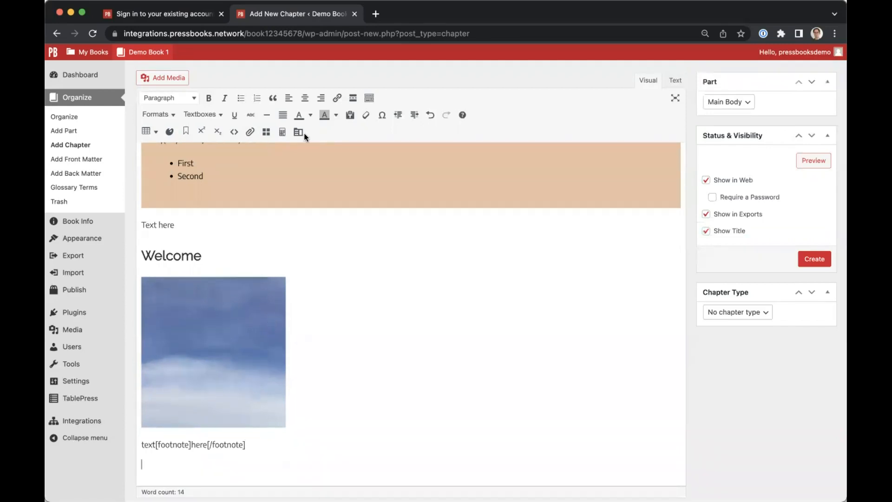
# Insert glossary term 'example term' defined as 'definition of term' below the footnote line.
pyautogui.click(297, 131)
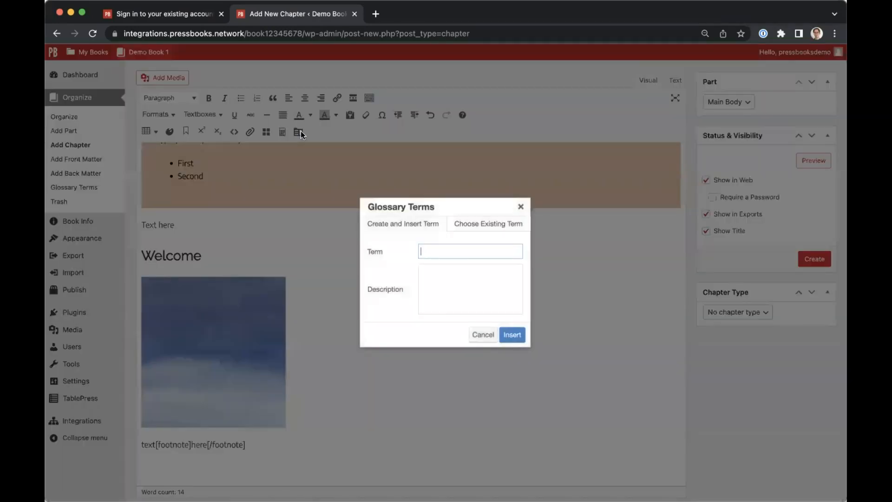
pyautogui.write('definition of')
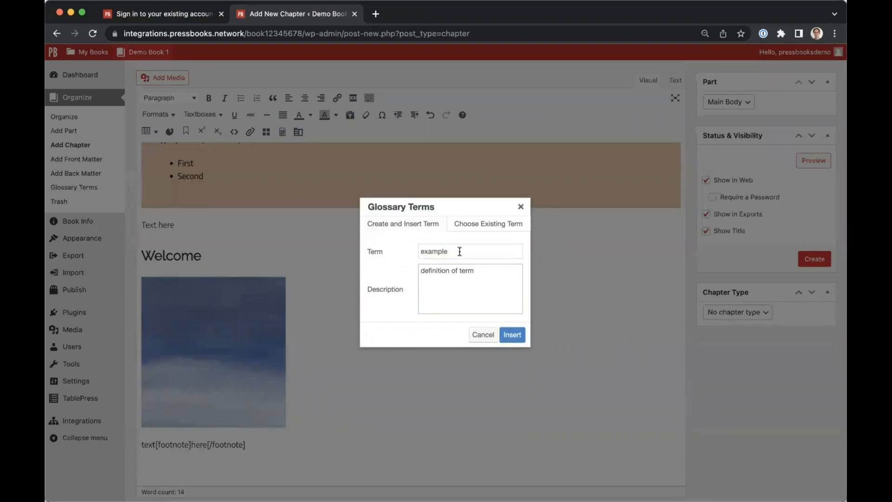
pyautogui.write('term')
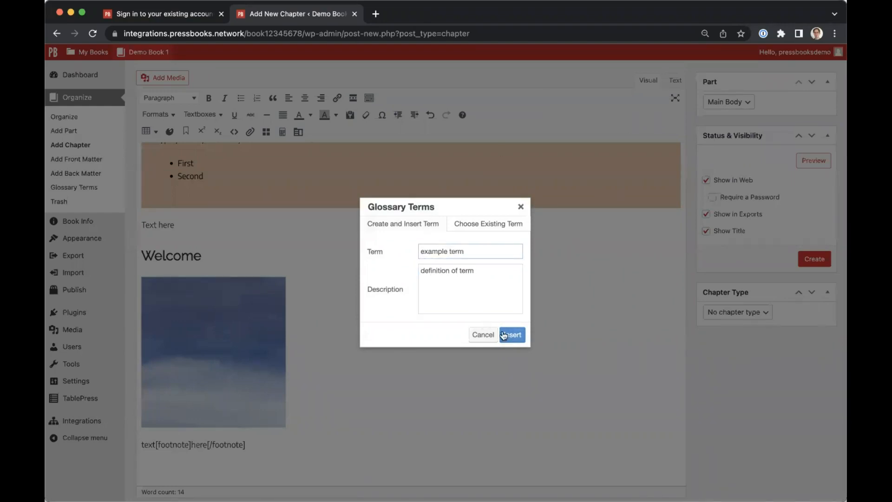
pyautogui.click(511, 334)
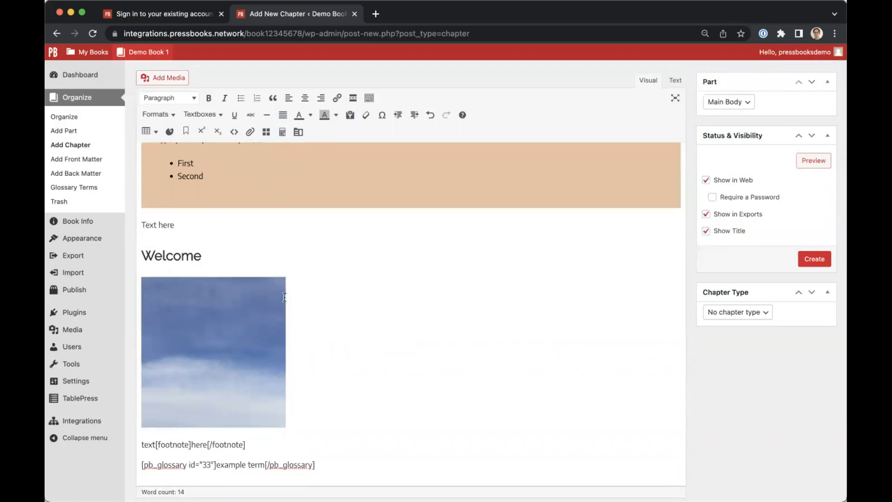
# Create Chapter 2 and preview it in a new tab showing box, image, footnote and glossary term.
pyautogui.scroll(-3)
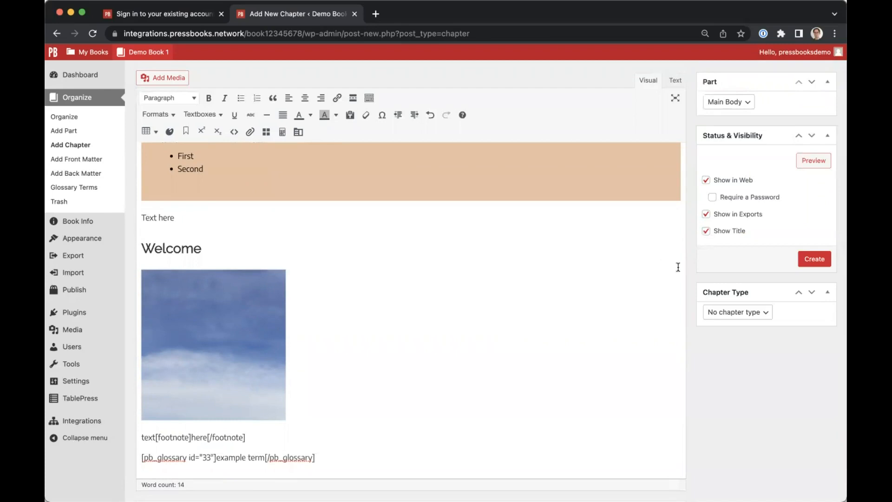
pyautogui.click(814, 259)
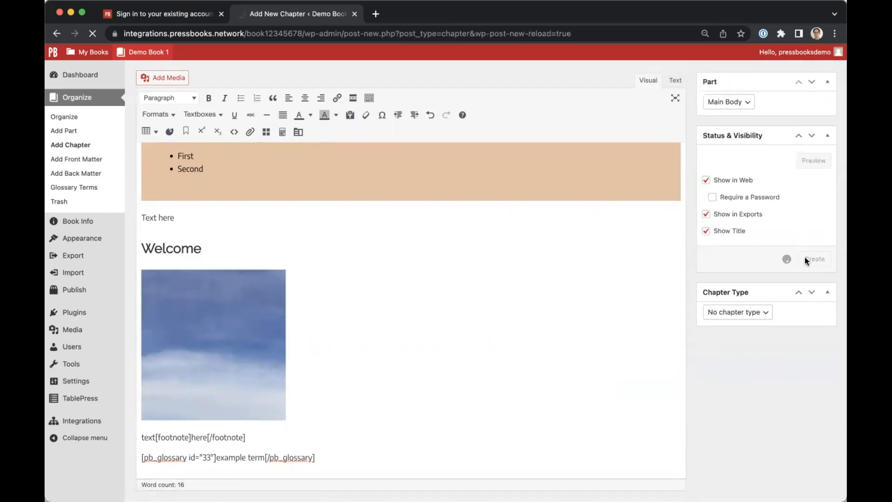
pyautogui.click(814, 259)
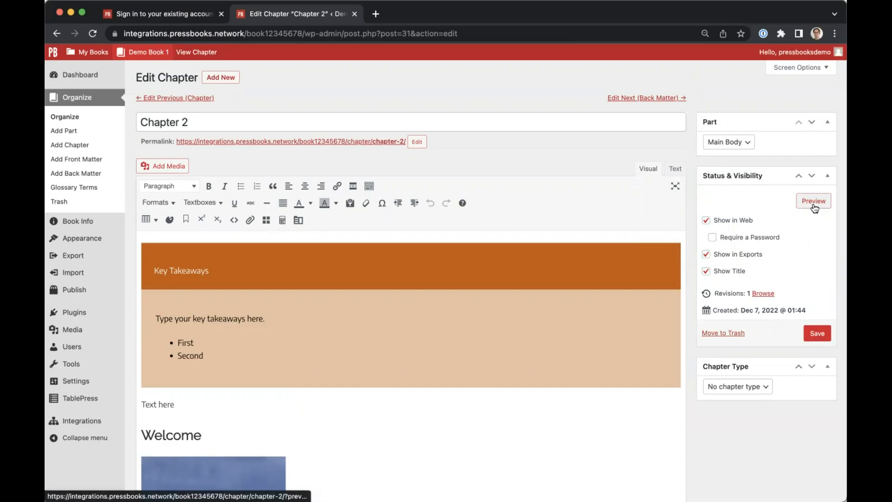
pyautogui.click(813, 200)
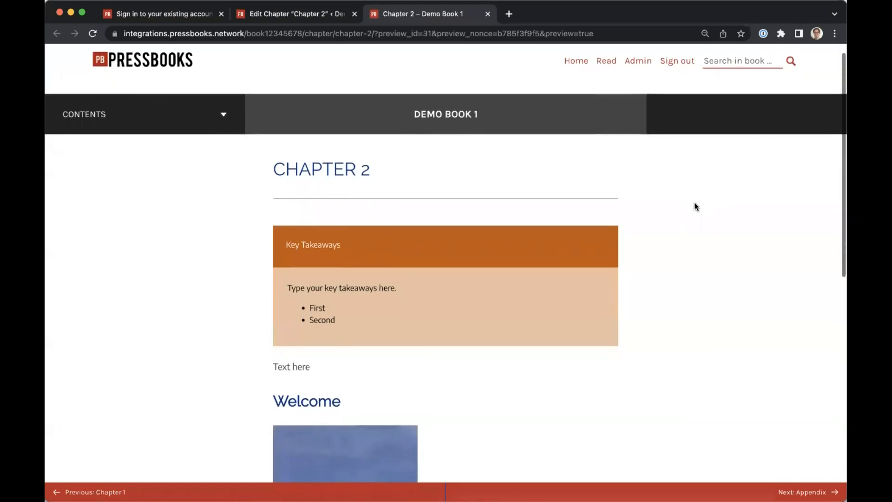
pyautogui.scroll(-3)
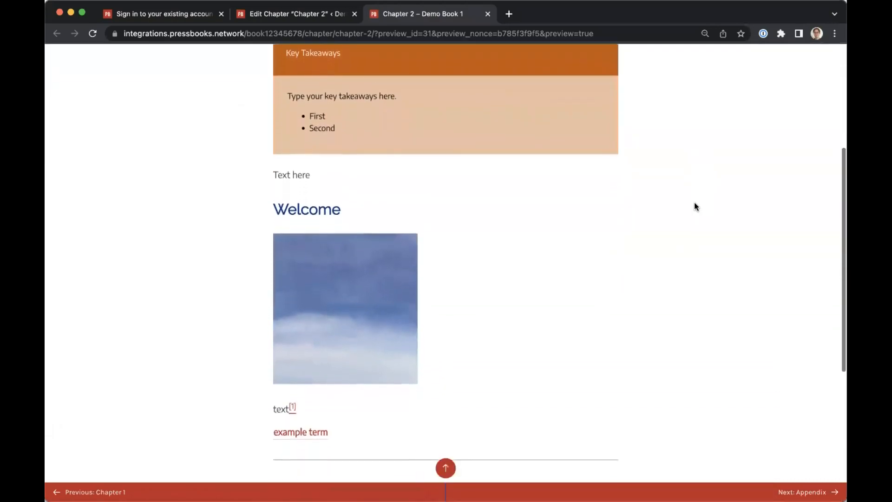